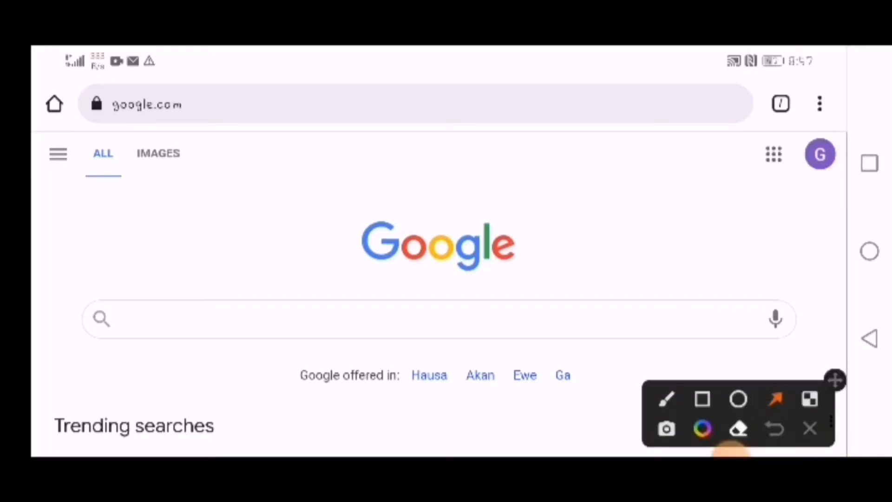
- Search Google for 'Pasco.org' to find the Passco.Org past-questions site
drag(711, 148, 507, 324)
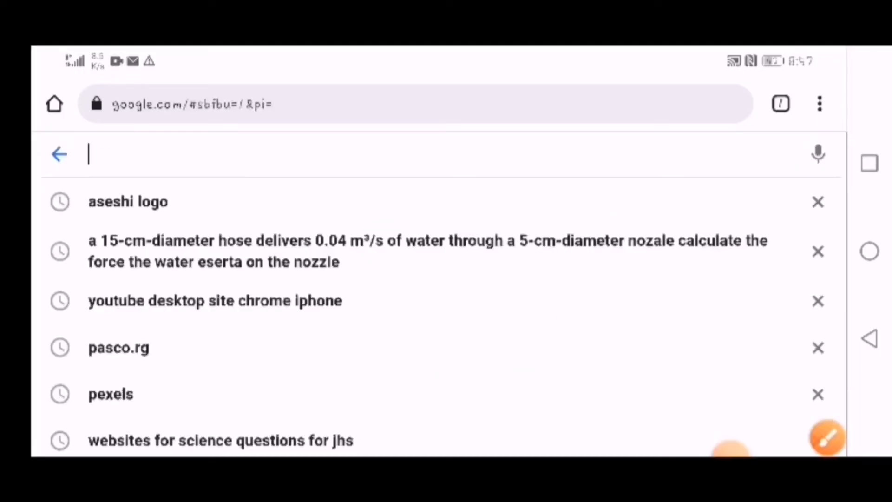
text(P)
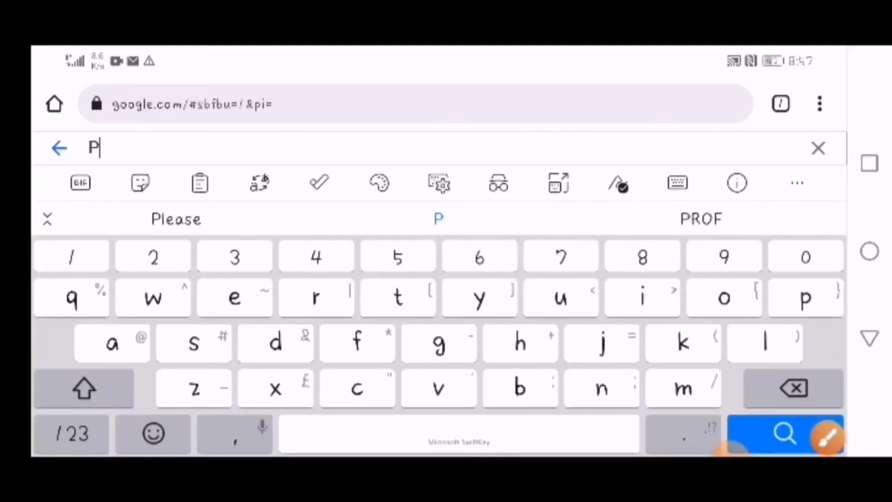
text(asco.org)
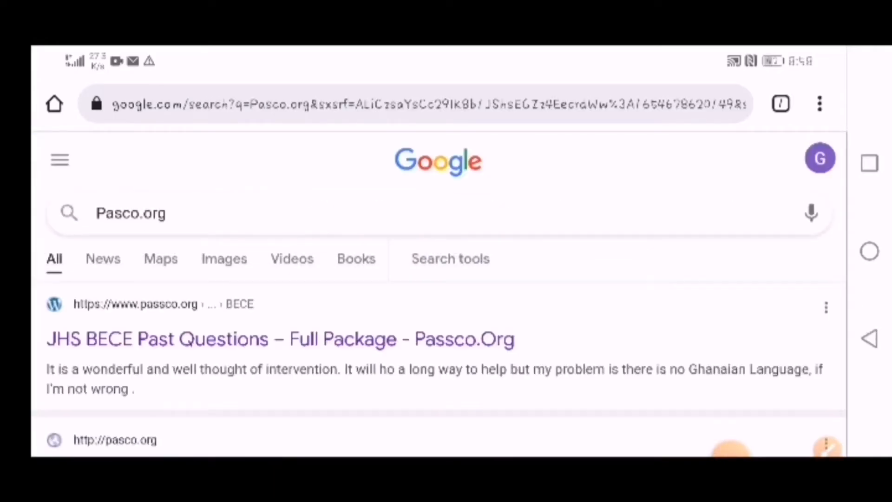
- Go to the 'JHS BECE Past Questions – Full Package – Passco.Org' result
scroll(down, 3)
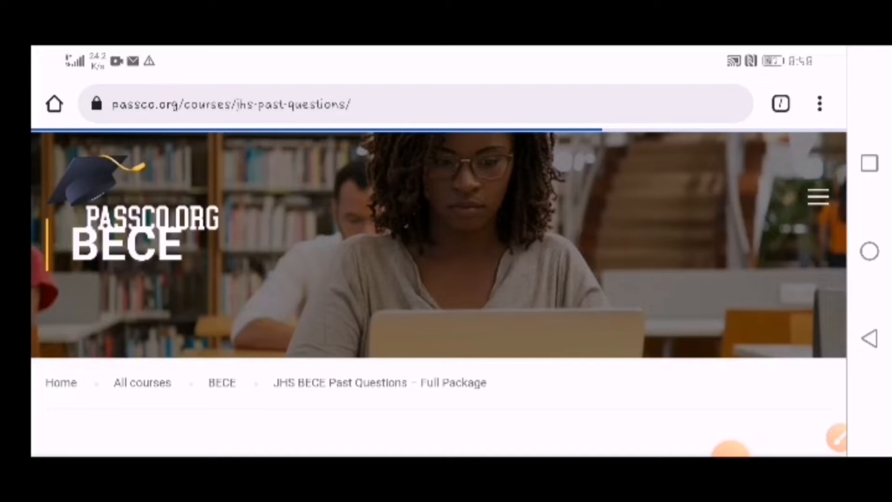
- Choose Lecture 1.1, '2019 BECE Mathematics (Maths) Past Questions Paper One', from the curriculum
scroll(down, 3)
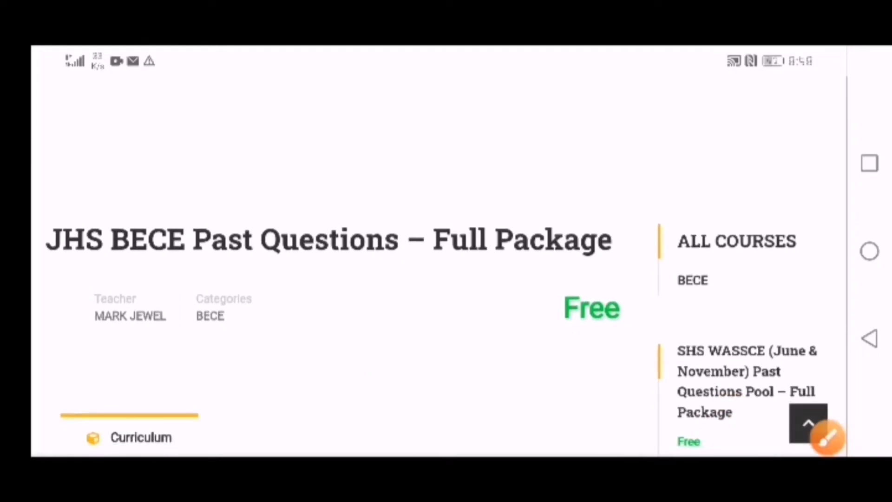
click(828, 439)
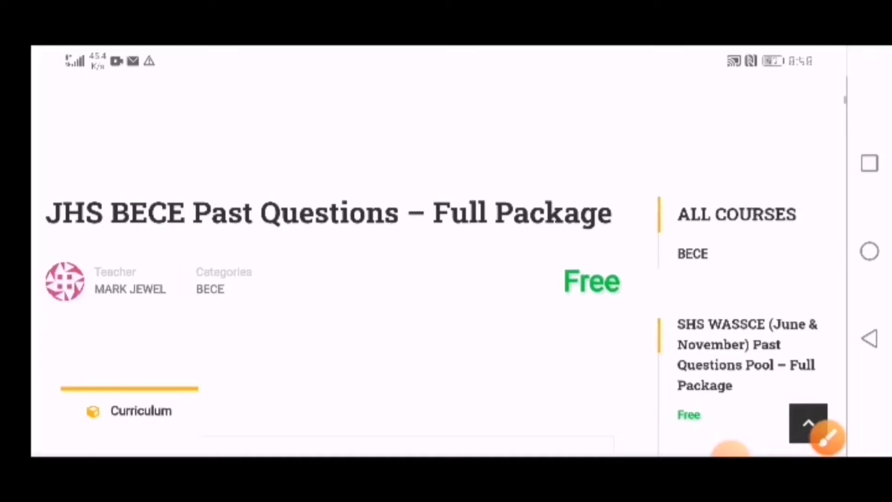
scroll(down, 3)
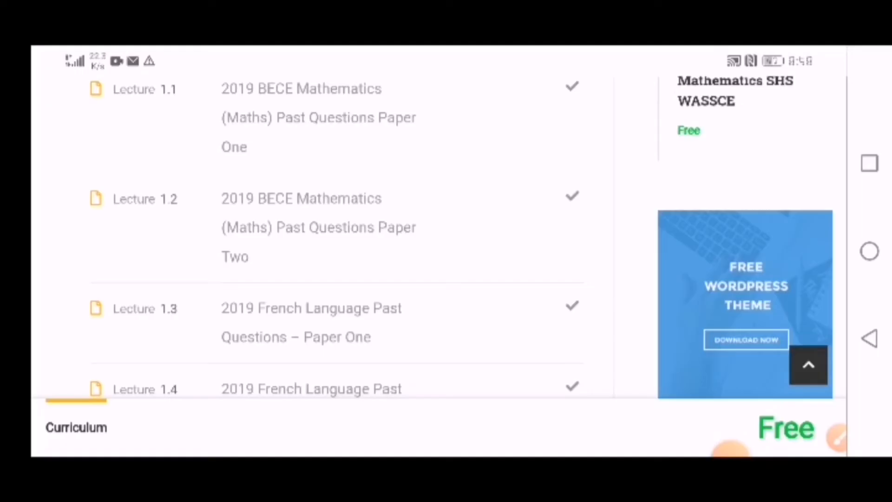
scroll(down, 3)
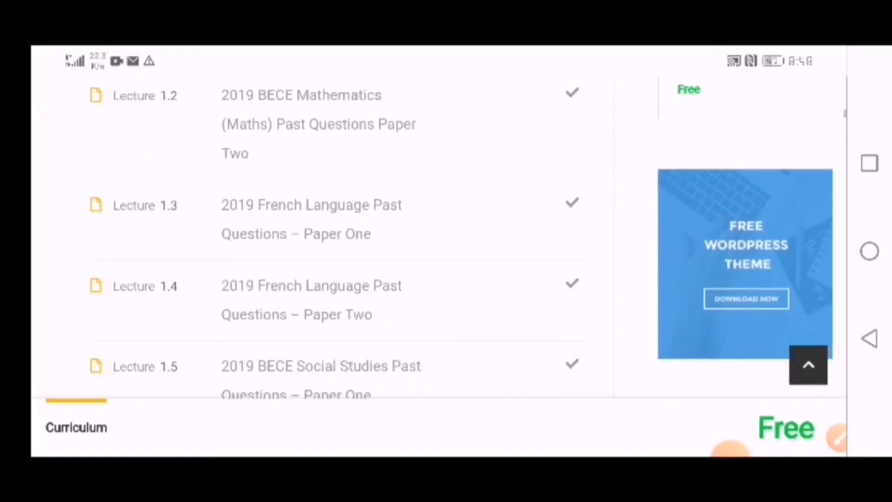
scroll(down, 3)
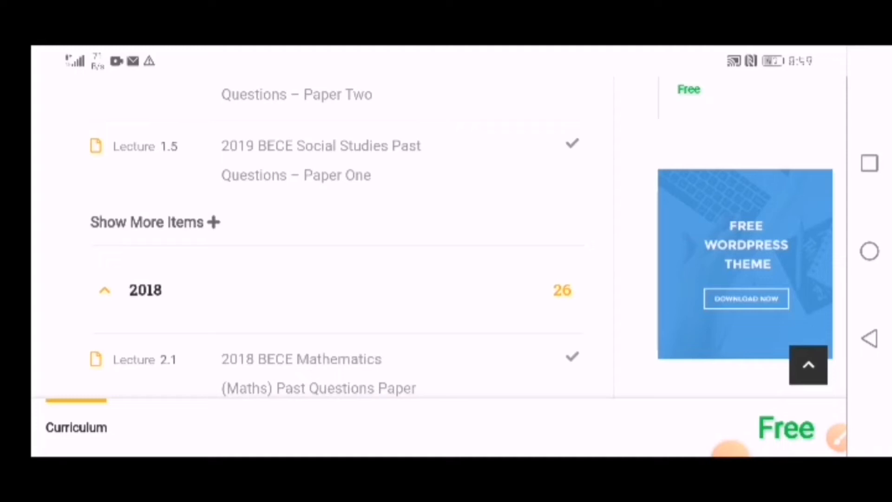
scroll(up, 3)
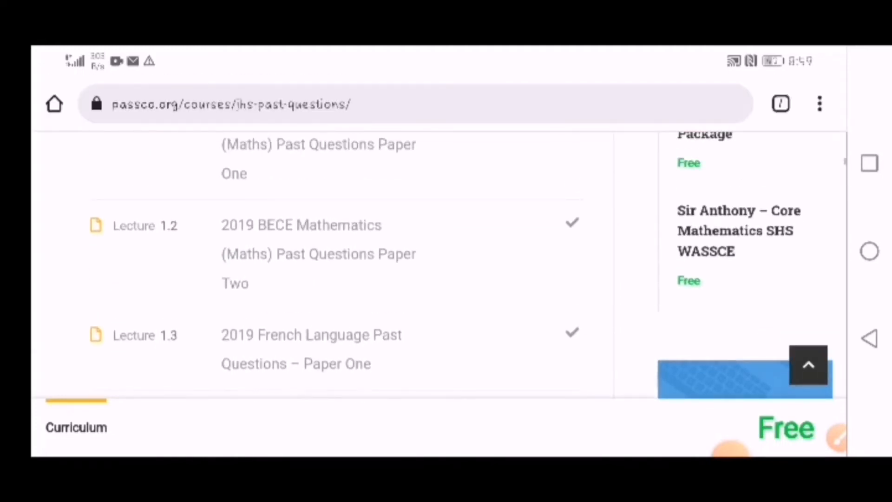
scroll(up, 3)
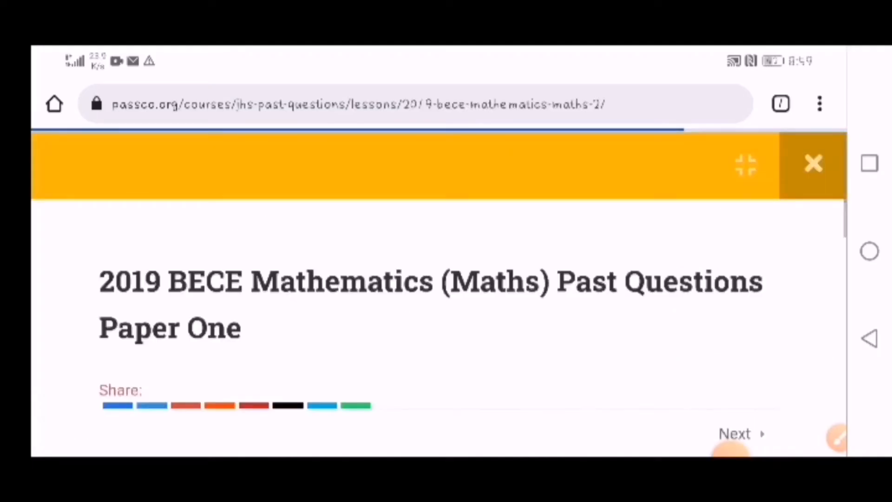
- Reveal question 1's answer, D. {2,4,6,8,10,12}, via SHOW ANSWER
scroll(down, 3)
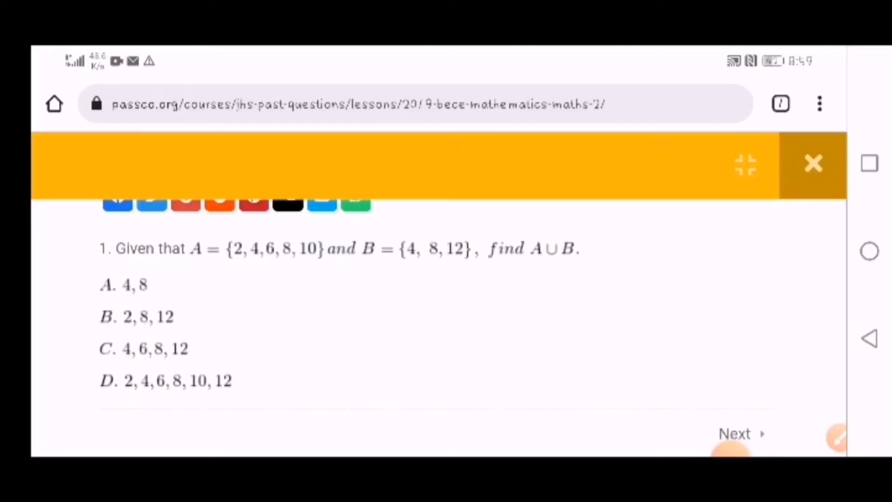
scroll(down, 3)
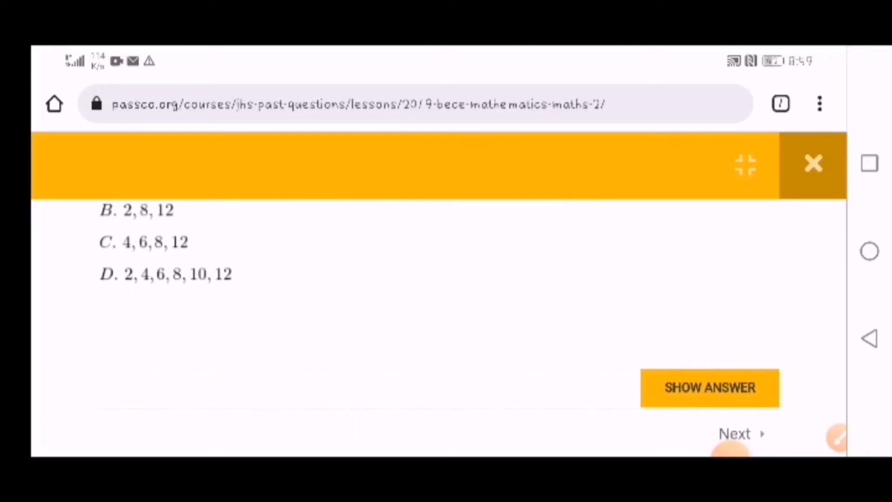
scroll(down, 3)
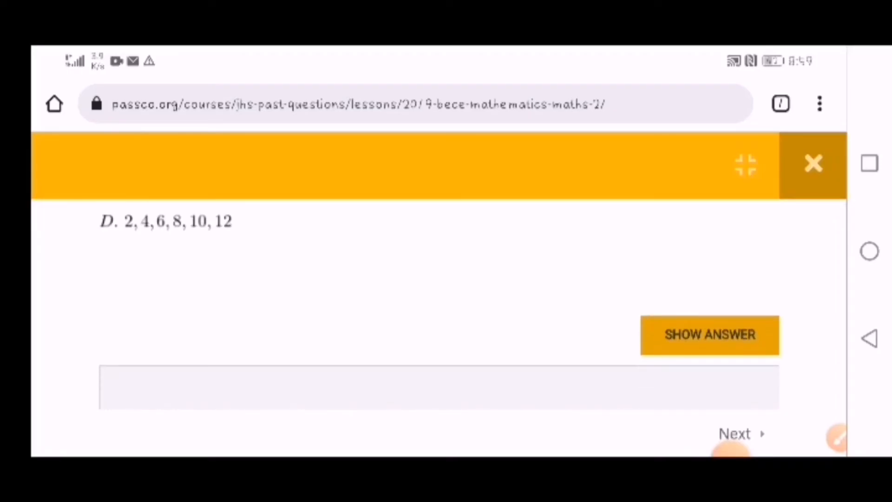
click(711, 334)
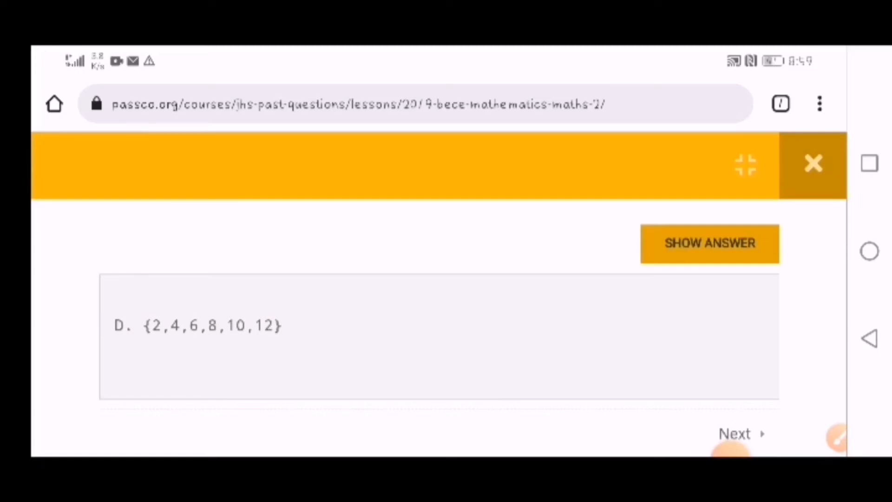
scroll(down, 3)
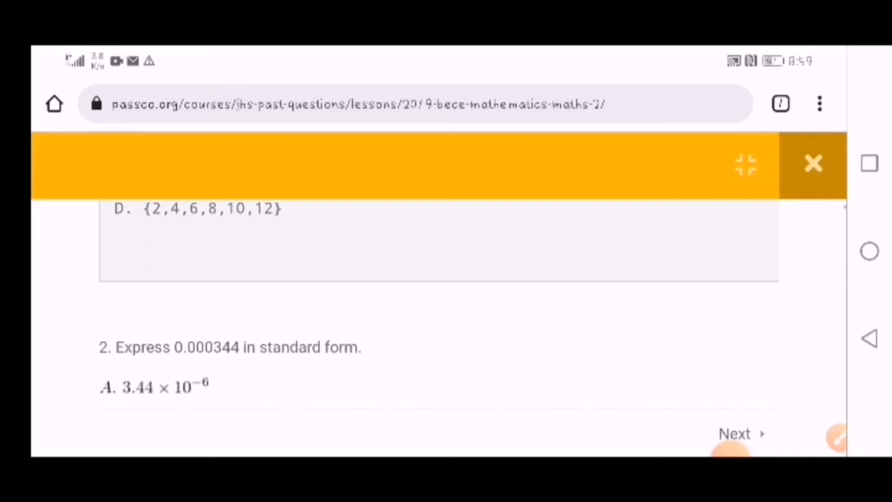
- Reveal question 2's answer, 3.44 × 10⁻⁴, via its SHOW ANSWER button
scroll(down, 3)
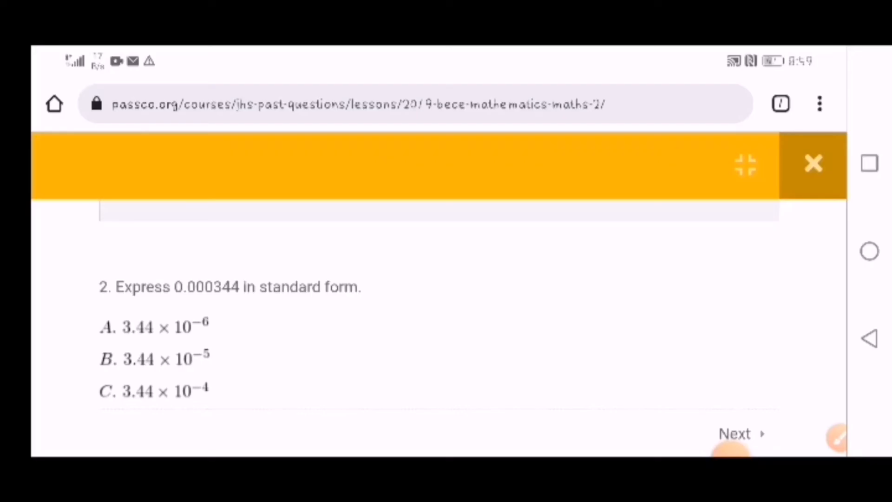
scroll(down, 3)
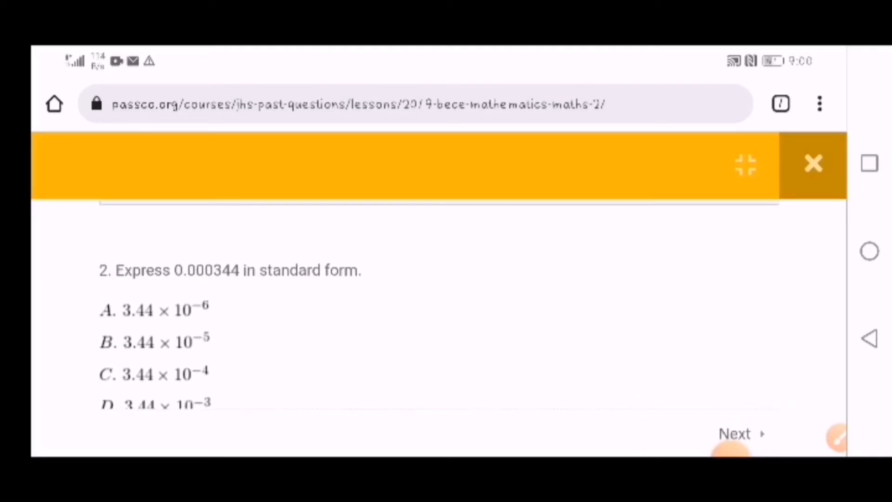
scroll(down, 3)
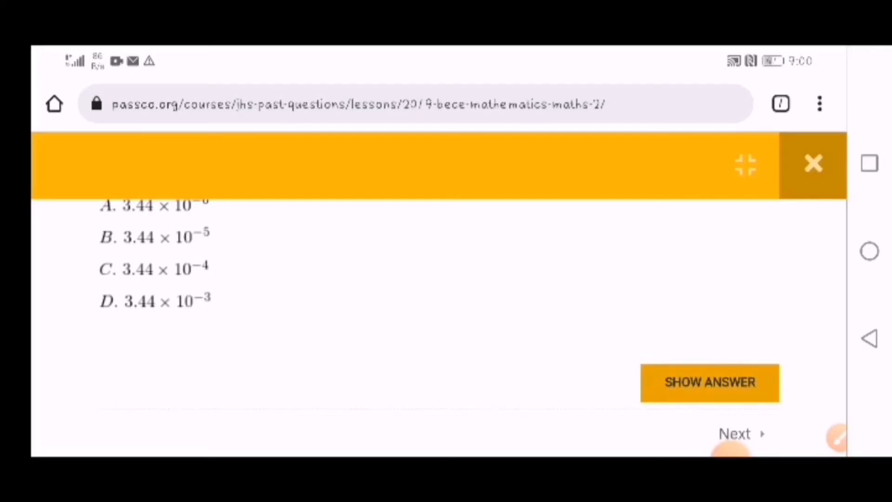
click(710, 383)
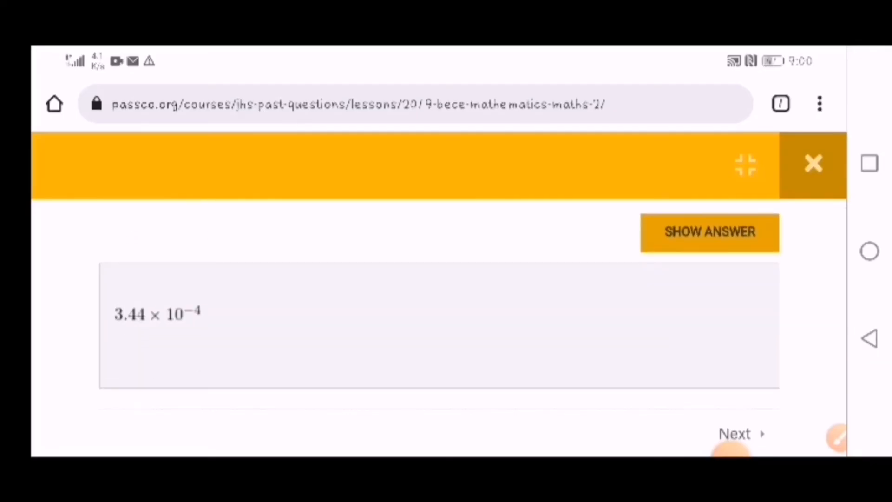
scroll(up, 3)
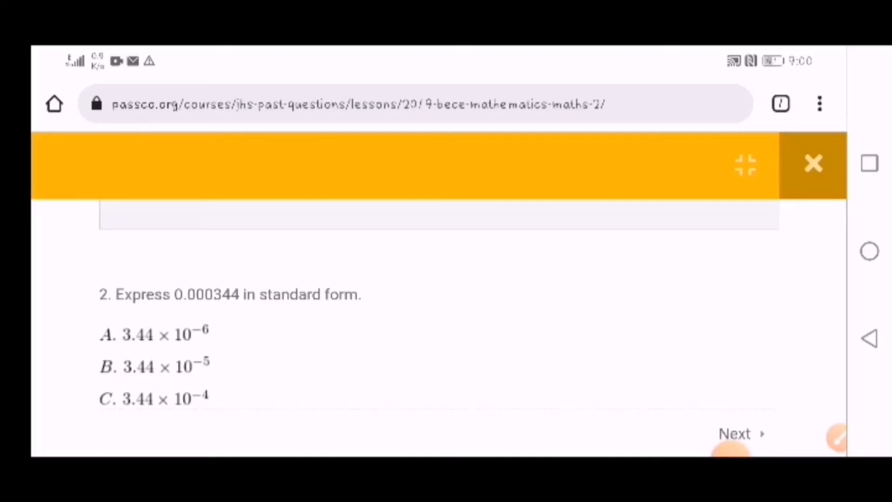
- Move down past questions 3–6 to question 7, 10 − (x+3)/2 = 8
scroll(down, 3)
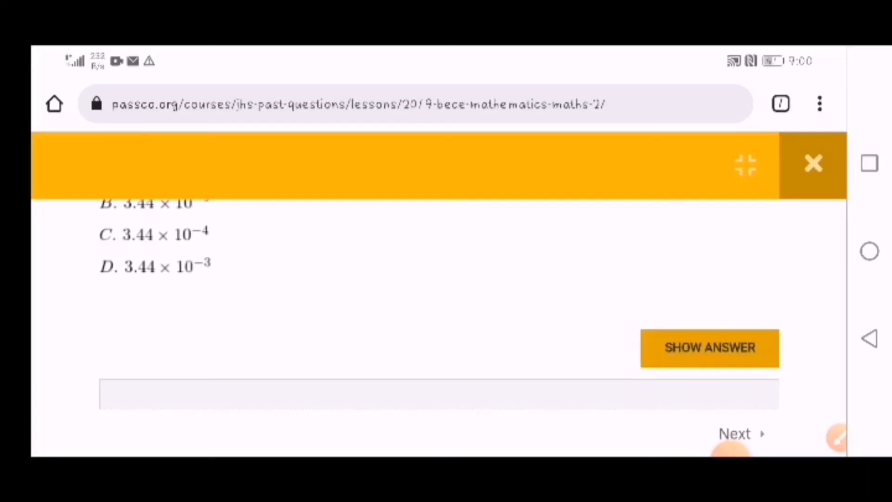
click(710, 348)
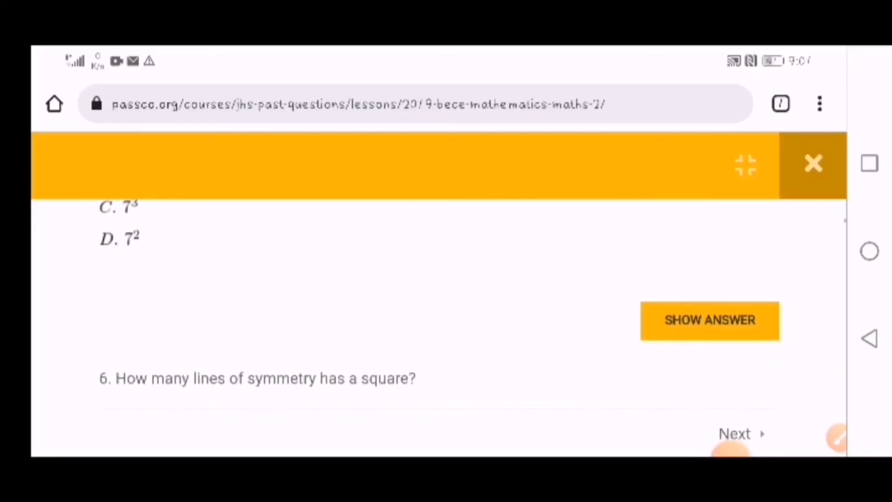
scroll(down, 3)
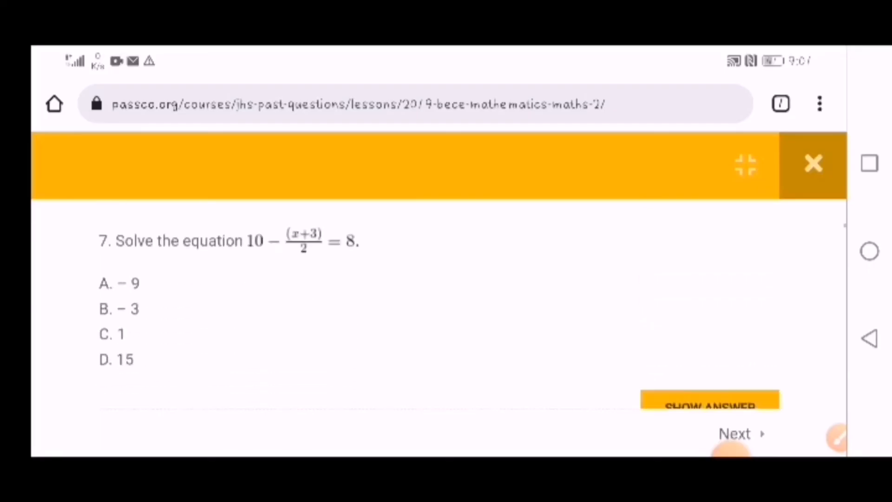